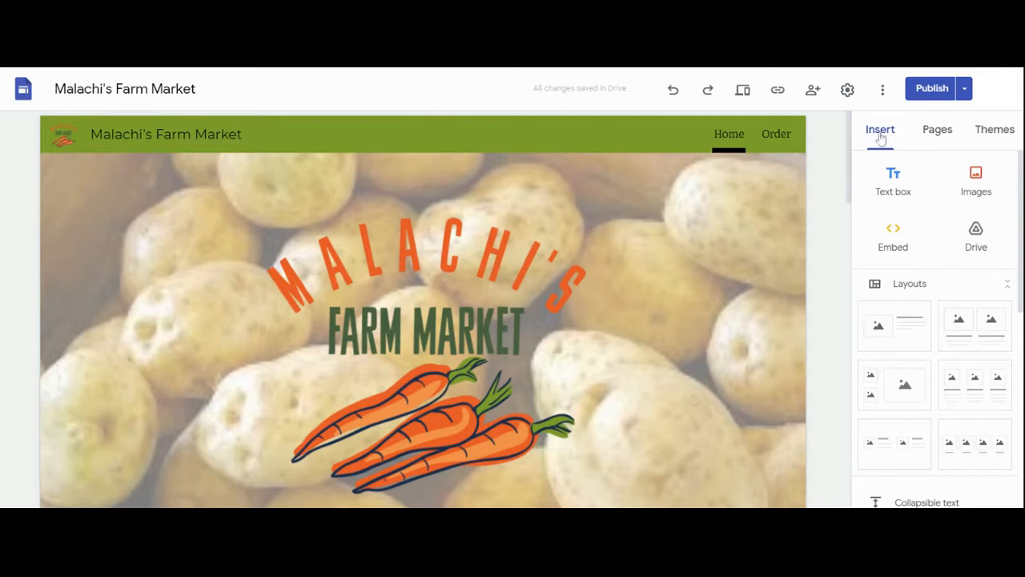
mouse_move(897, 205)
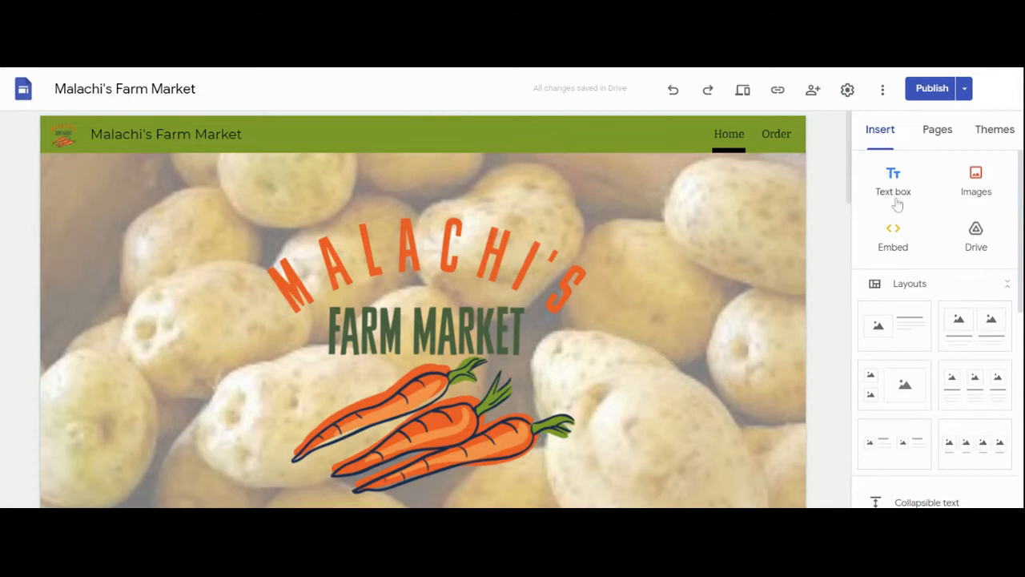
Bring up the Insert button dialog from the Insert panel.
scroll("down", 3)
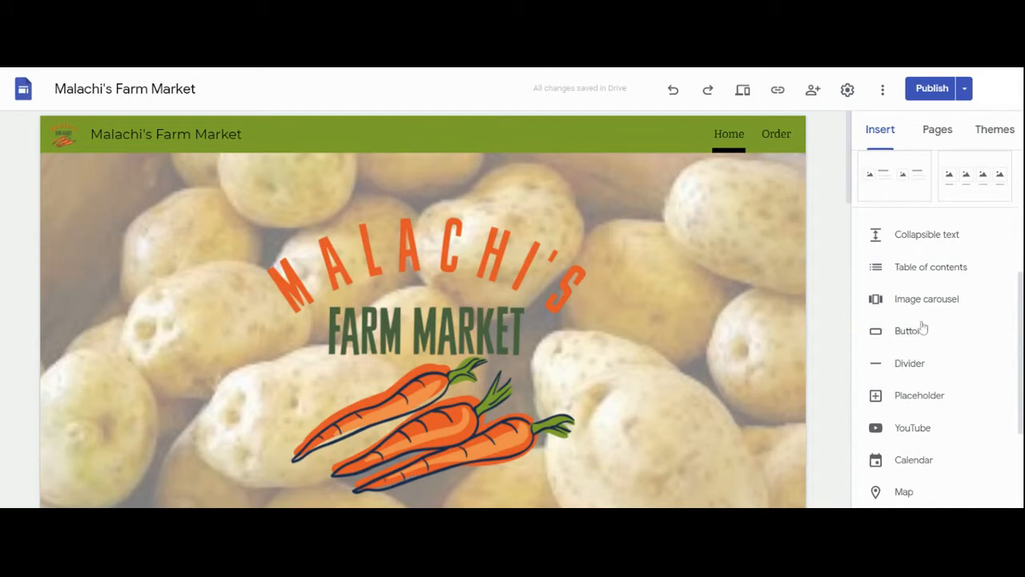
left_click(909, 330)
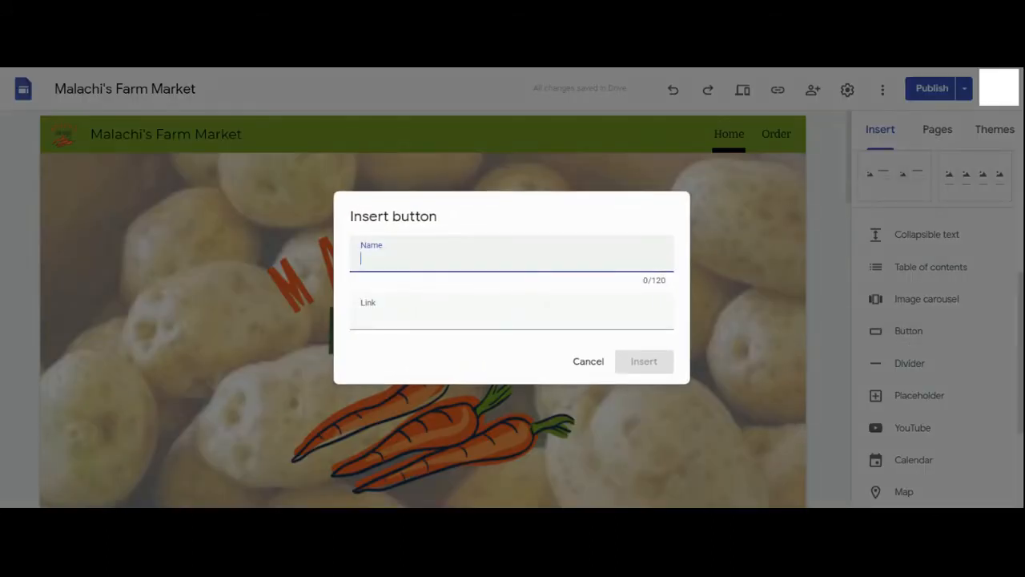
Insert an 'Order Now!' button linked to the Order page.
type("Order Now!")
left_click(511, 313)
type("Page: Order")
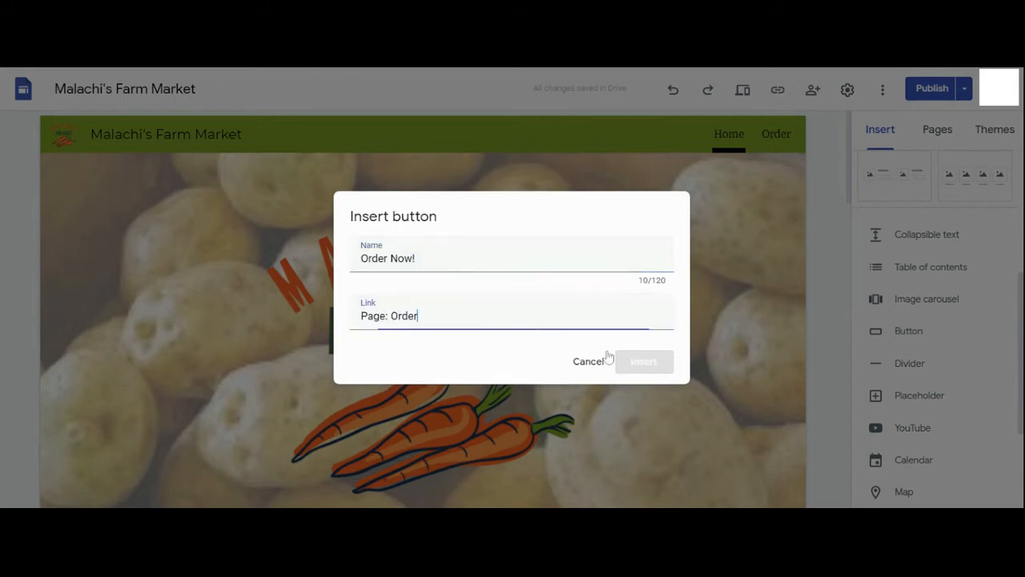
left_click(644, 362)
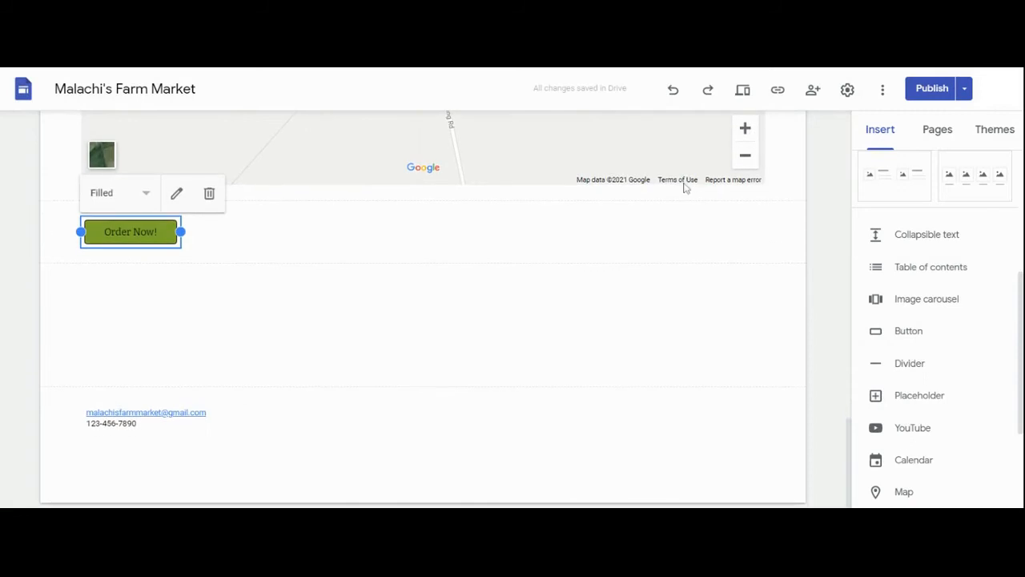
Widen the Order Now! button across its section and centre it.
left_click_drag(179, 231, 567, 231)
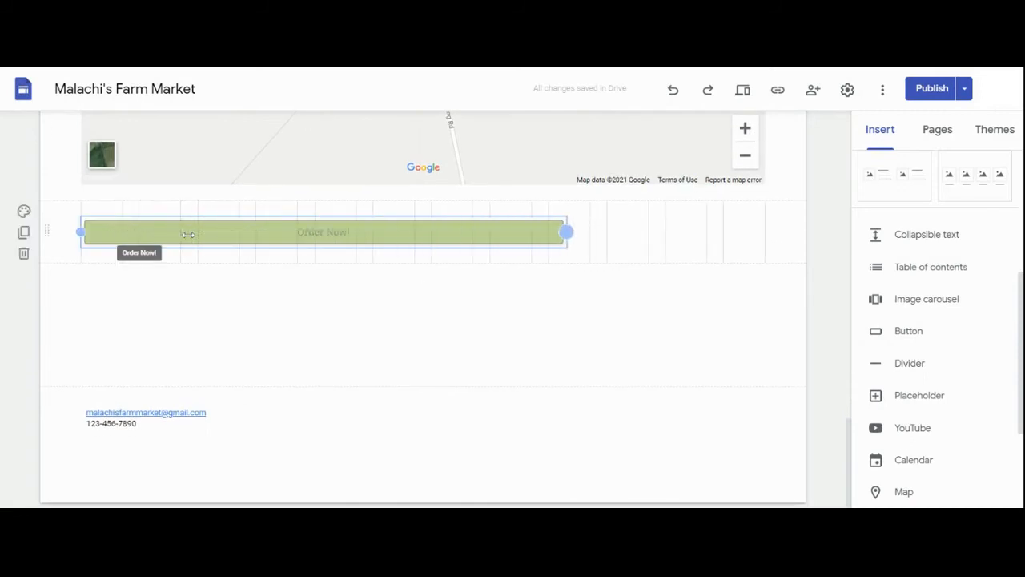
left_click_drag(567, 232, 763, 232)
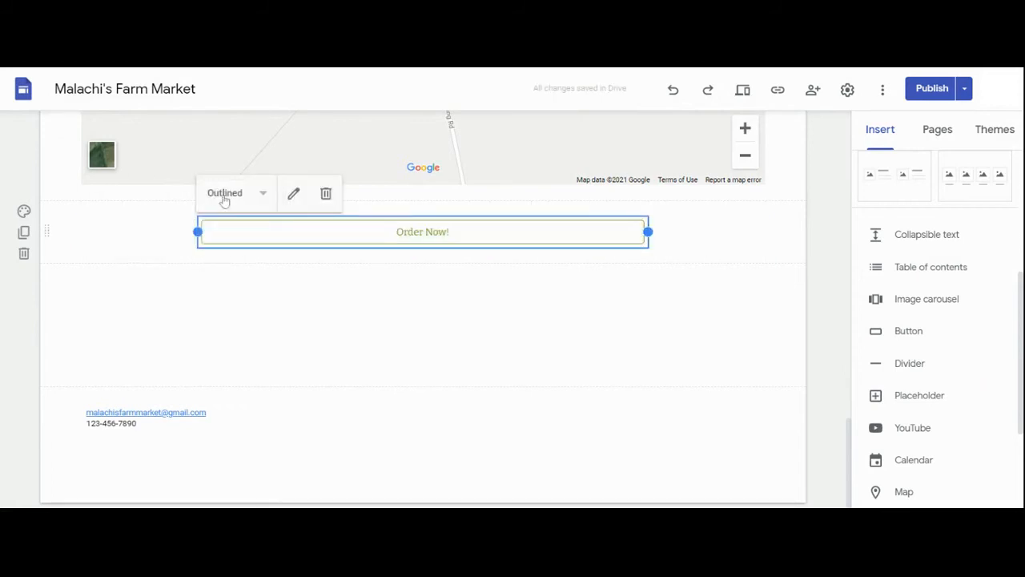
Try the Text and Outlined styles, then make the button Filled green.
left_click(235, 192)
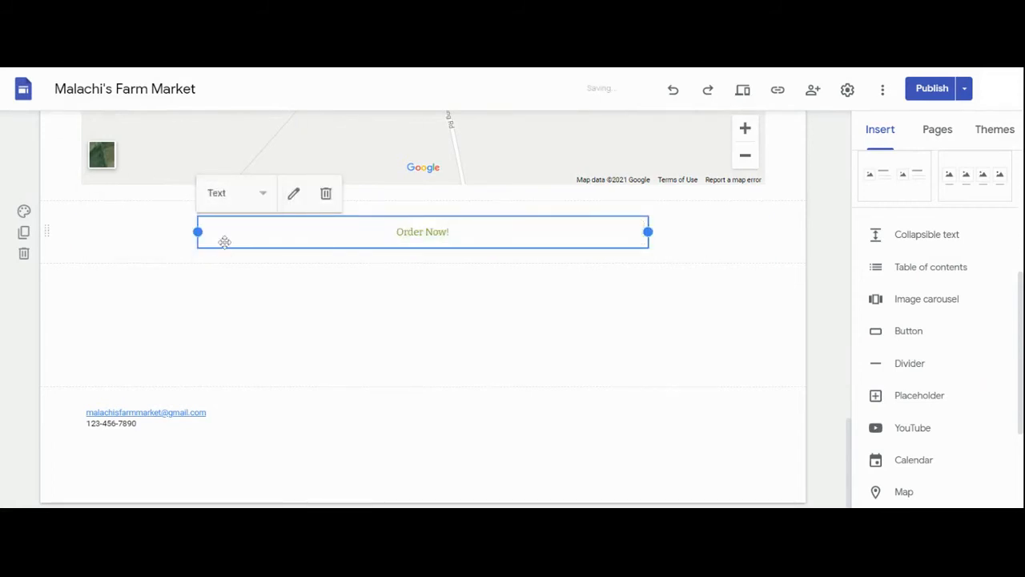
left_click(234, 193)
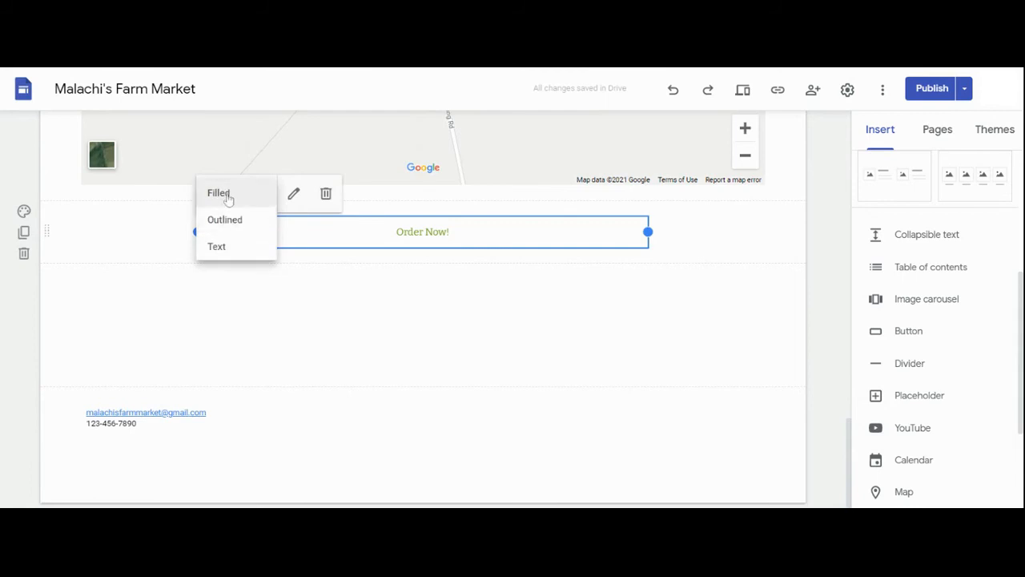
left_click(218, 192)
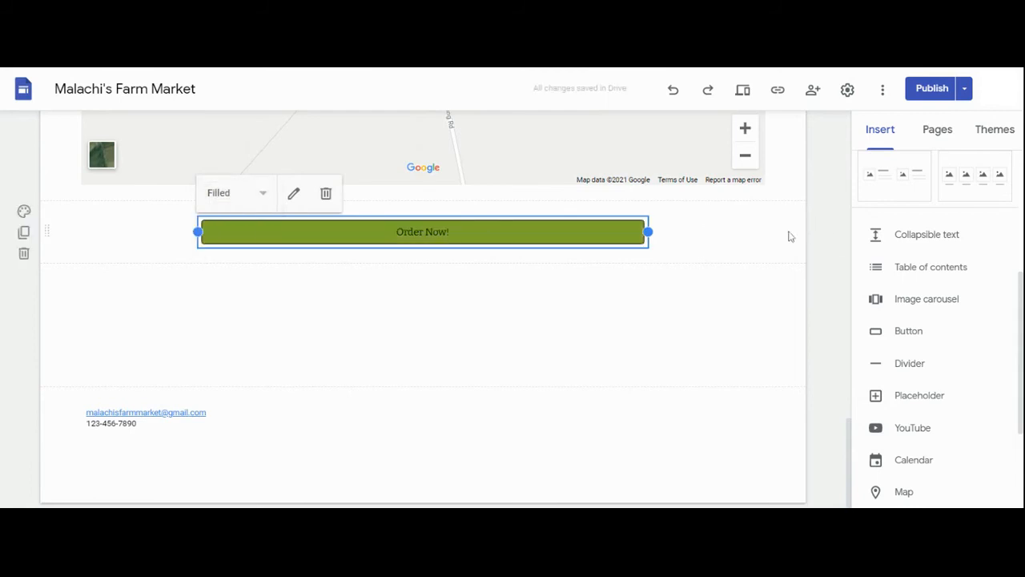
mouse_move(931, 88)
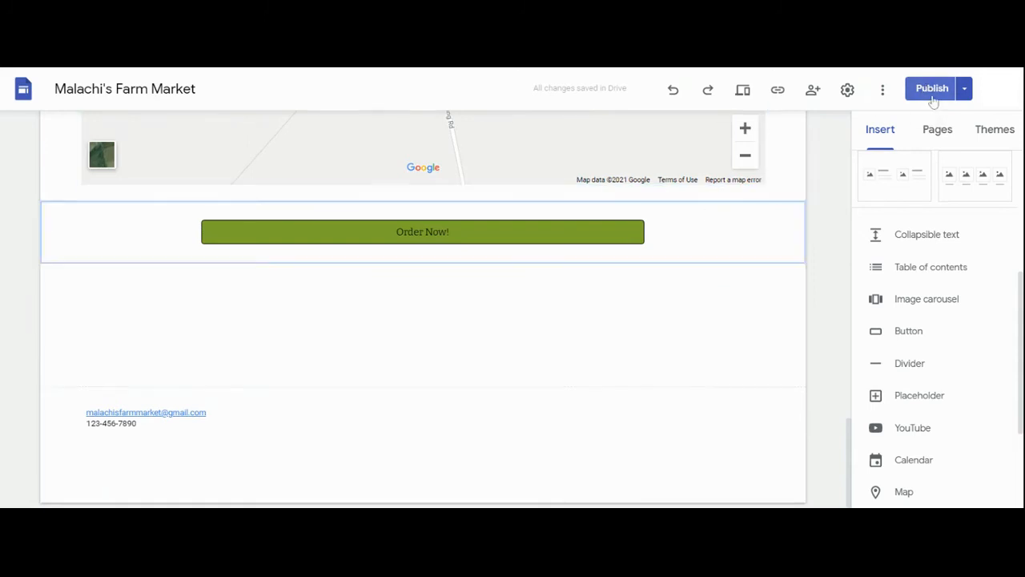
Review the draft changes and publish the Malachi's Farm Market site.
left_click(931, 88)
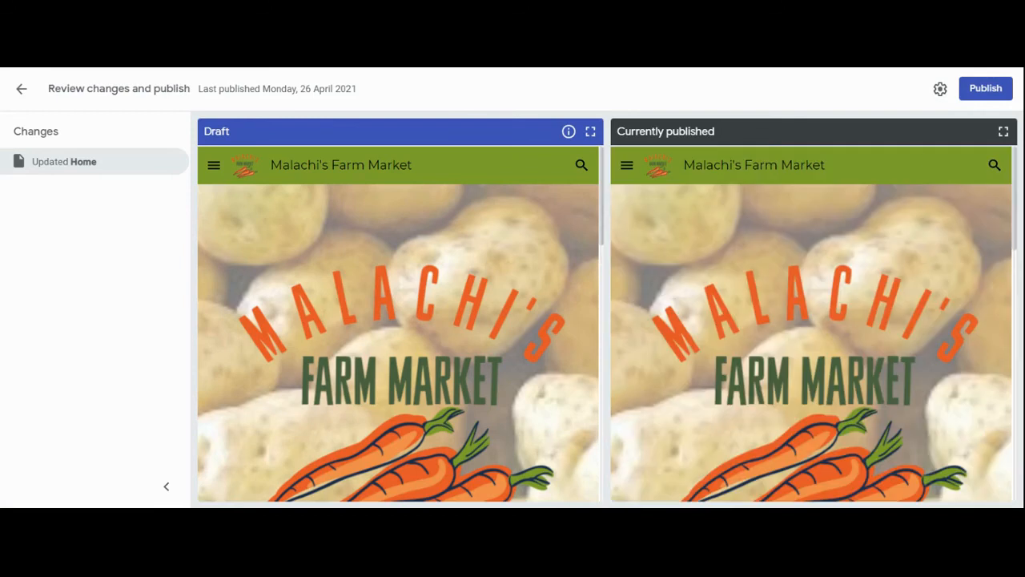
left_click(986, 88)
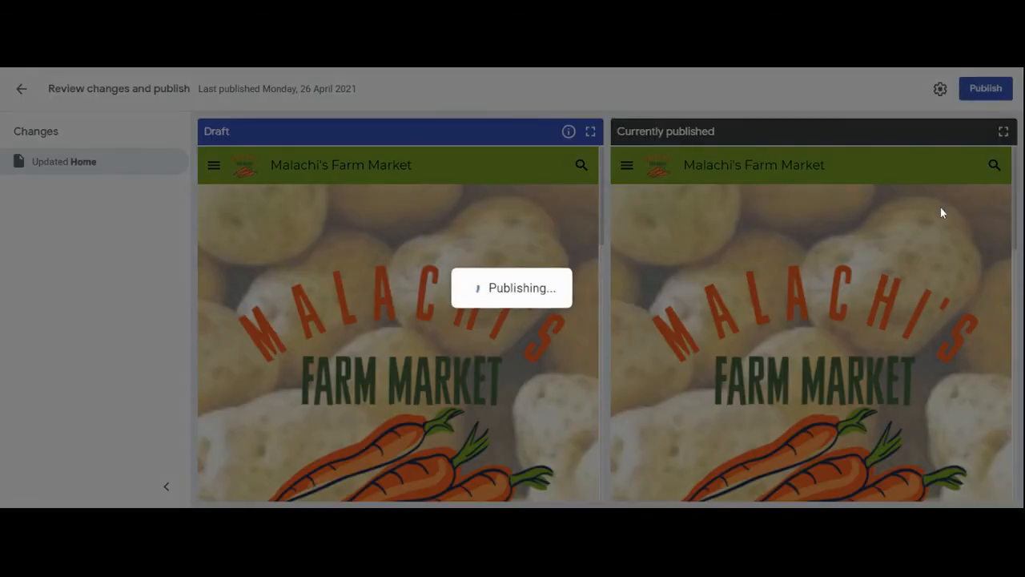